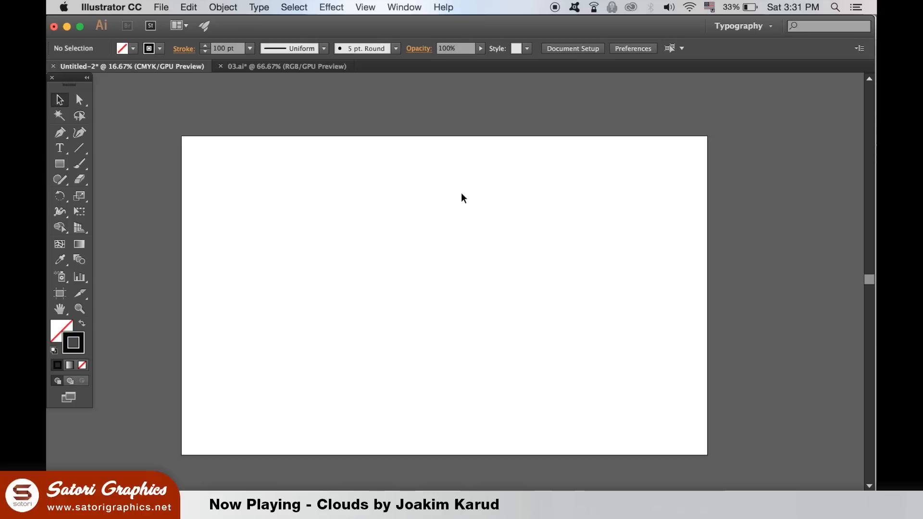
Show rulers for placing guides and apply a solid dark 1 pt stroke with no fill
key(cmd+r)
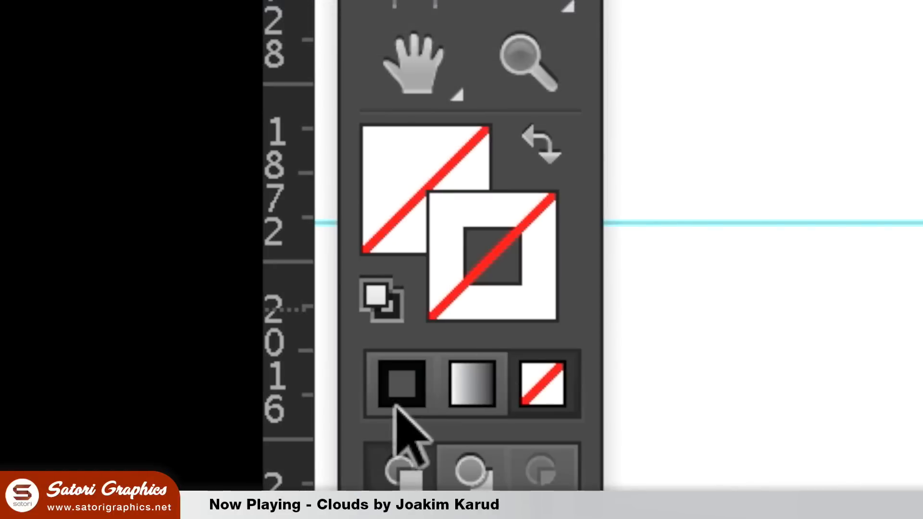
click(401, 385)
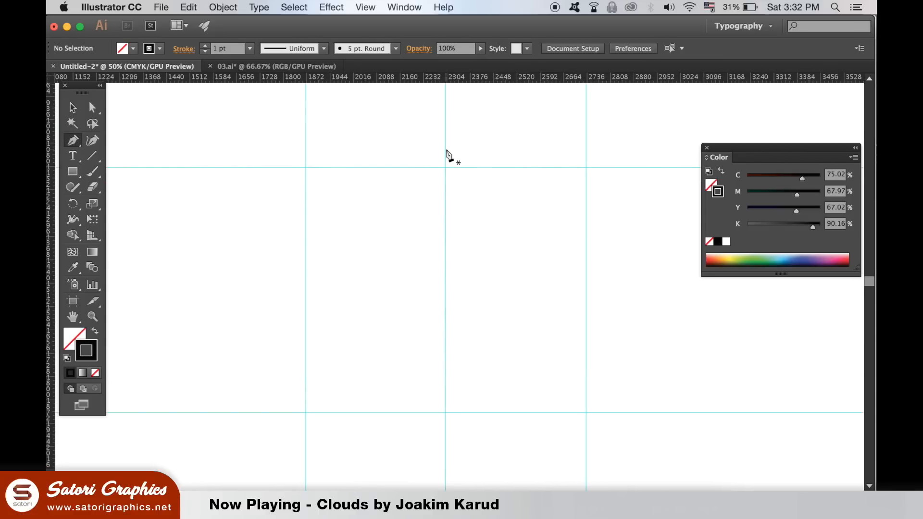
mouse_move(439, 172)
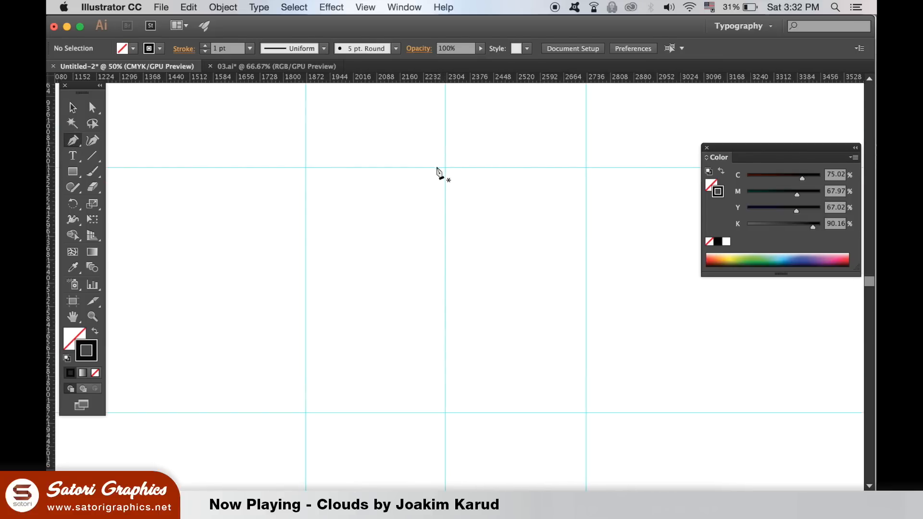
Pen-draw the shield's curved top edge, left side down to the point, and right side
drag(444, 147, 272, 182)
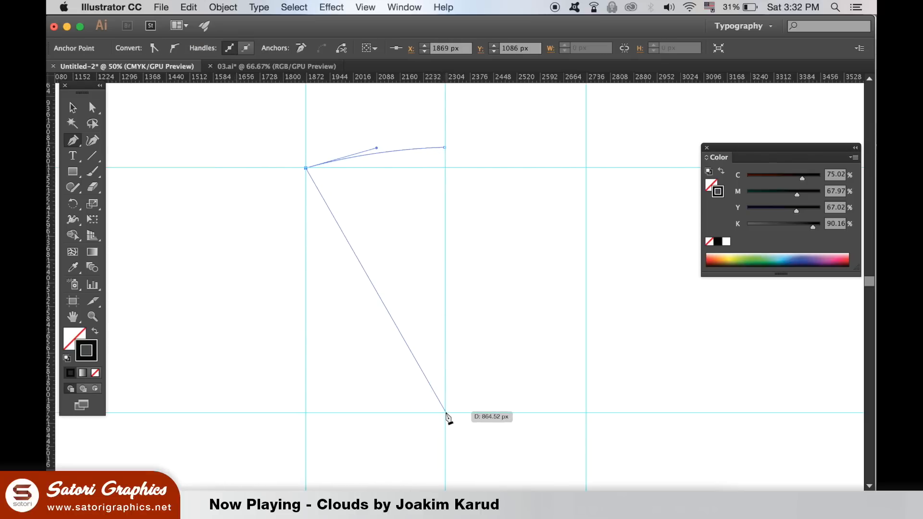
drag(445, 412, 582, 486)
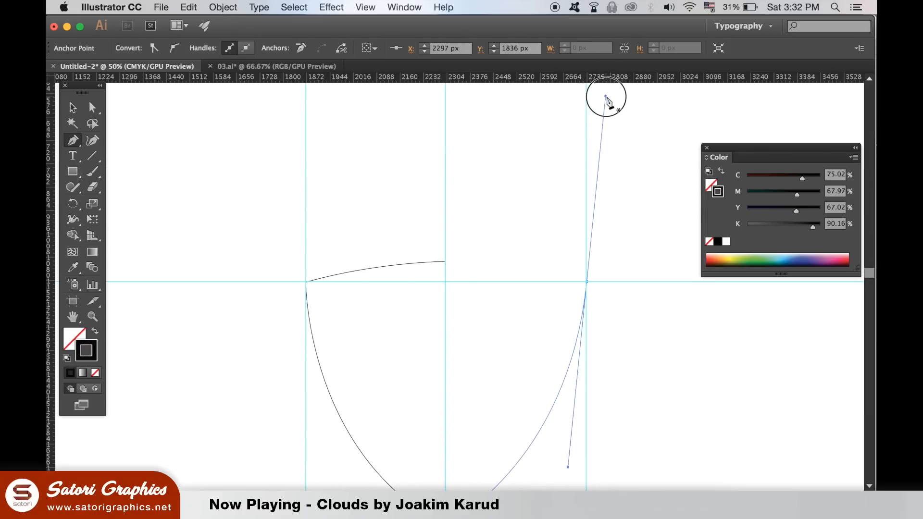
drag(605, 97, 444, 265)
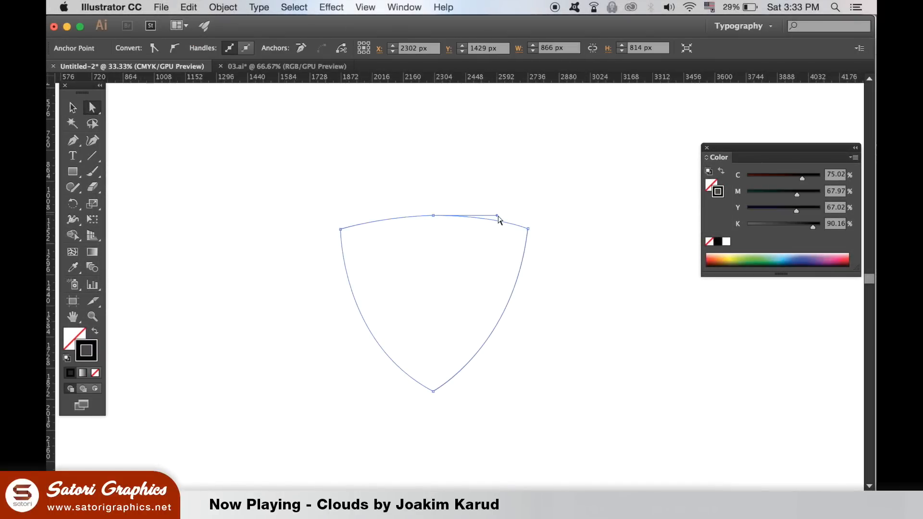
Adjust the top anchor's handles so the shield's top edge becomes a smooth arch
drag(498, 218, 500, 218)
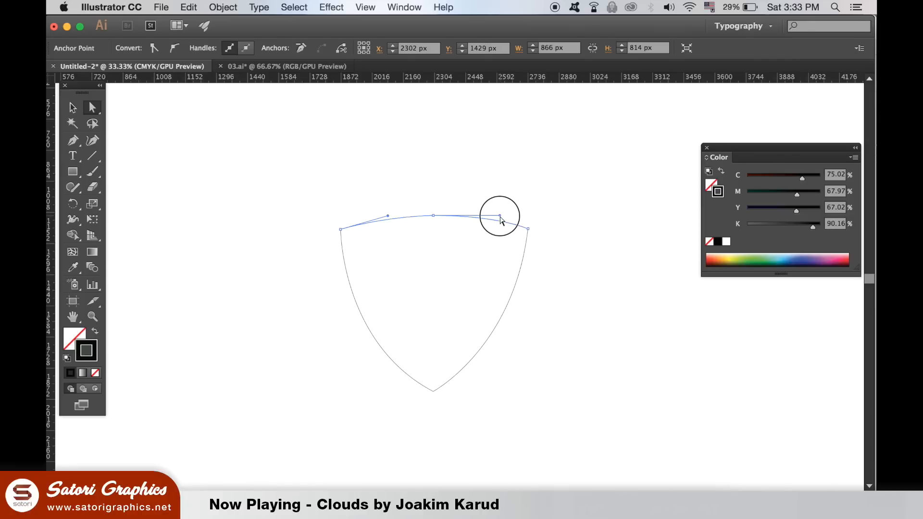
click(578, 276)
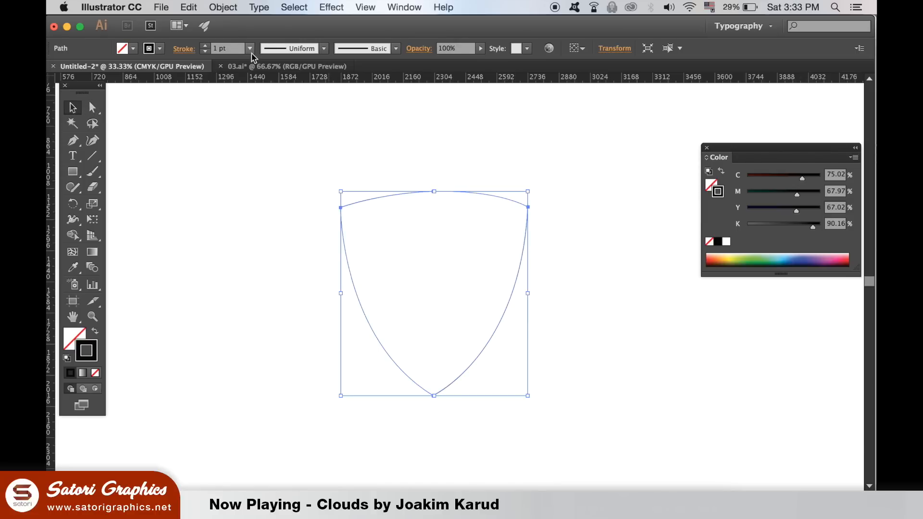
Set the shield outline's stroke weight to 60 pt, replacing the typed 80 pt
text(80 pt)
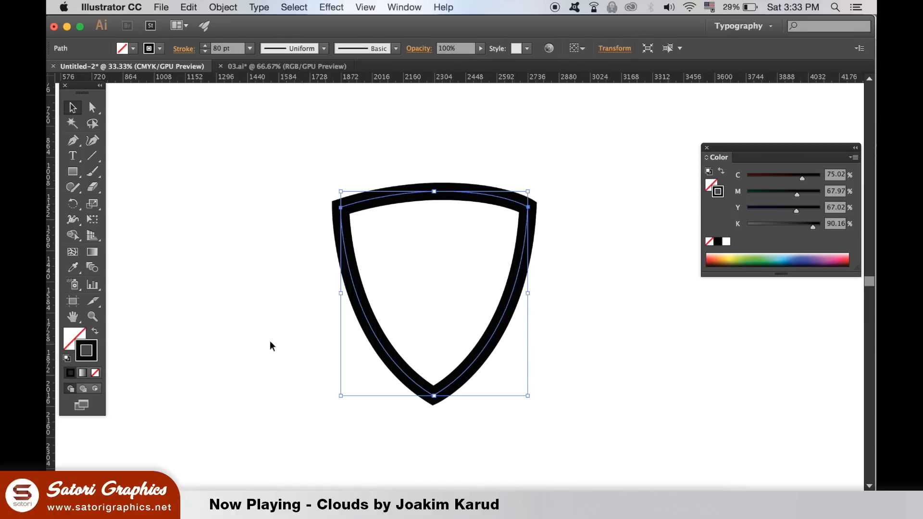
mouse_move(198, 58)
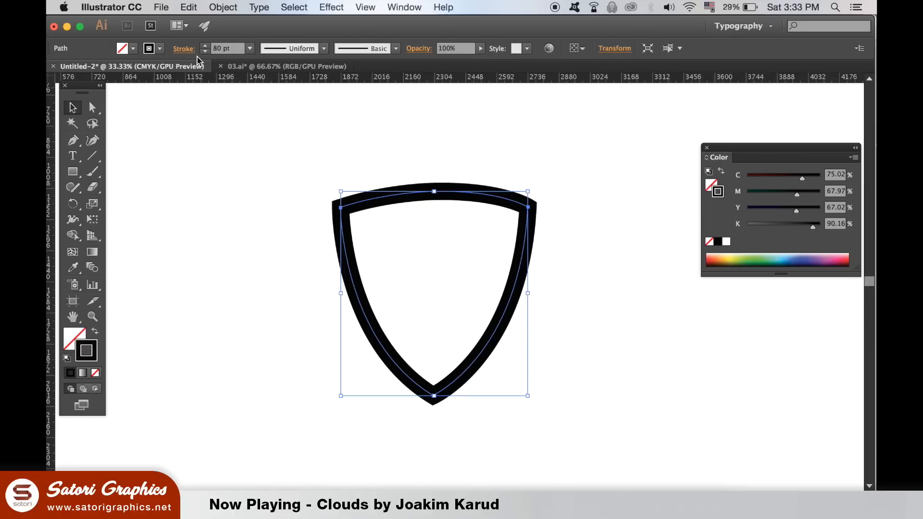
click(250, 48)
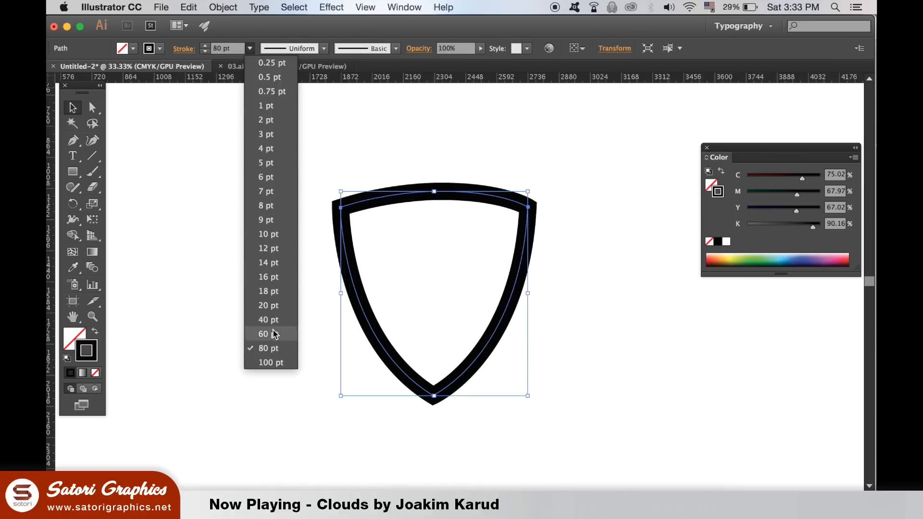
click(264, 334)
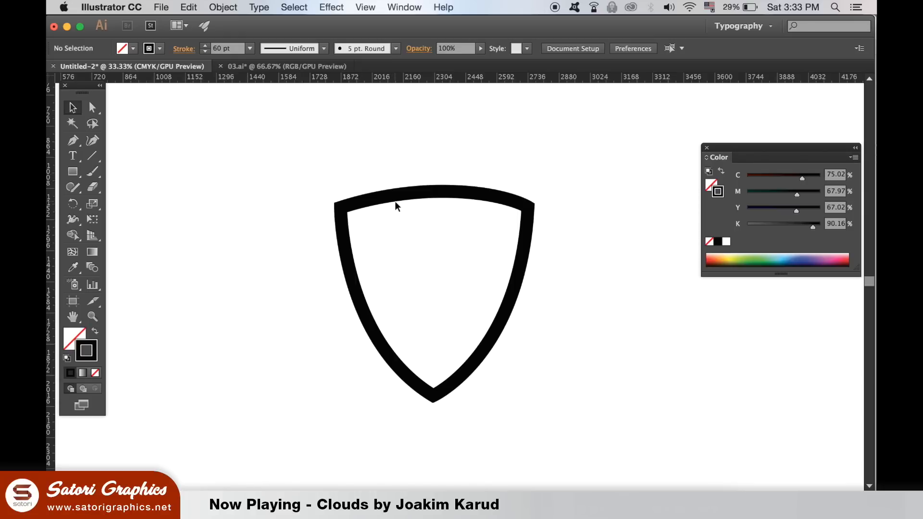
click(223, 8)
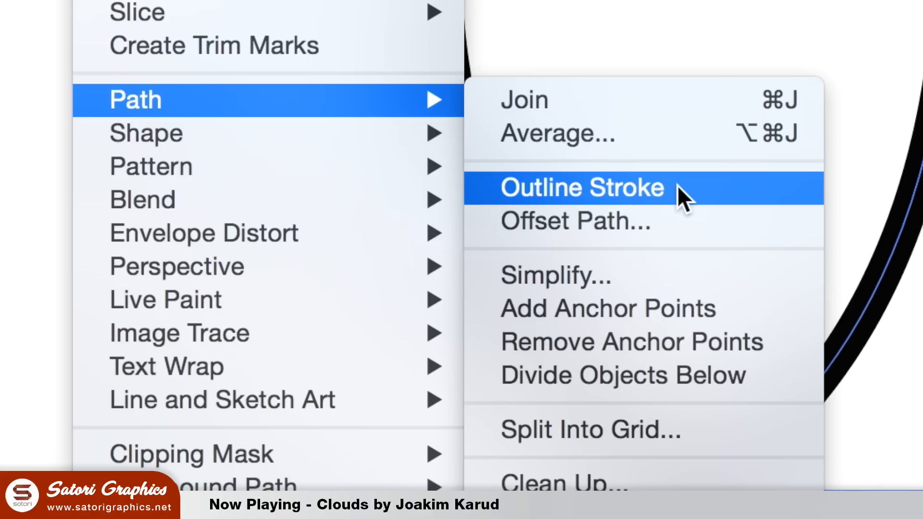
Convert the shield's 60 pt stroke into a filled shape with Outline Stroke
click(579, 187)
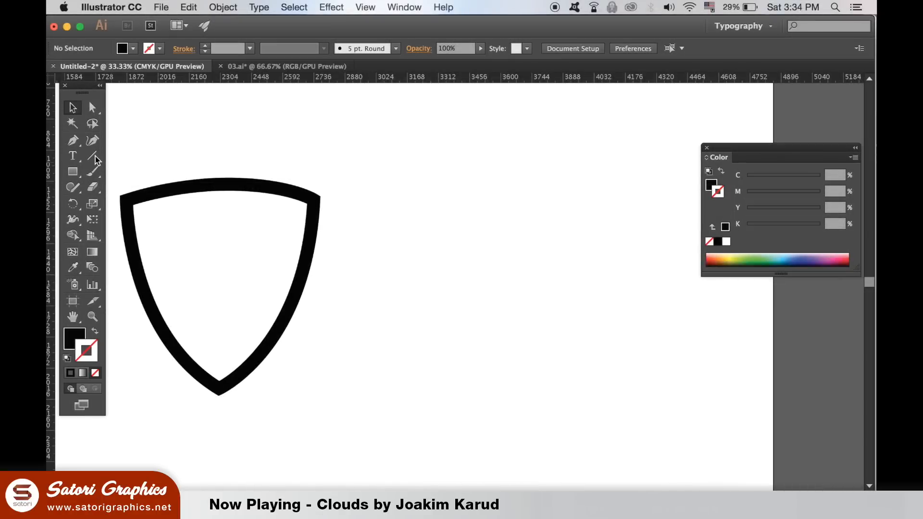
click(72, 171)
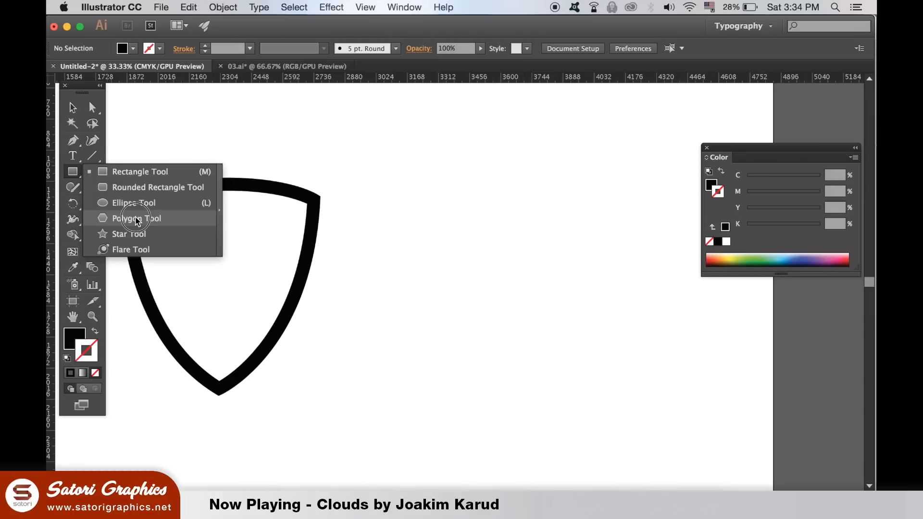
Create a three-sided polygon and stretch it into a large black peak
click(136, 218)
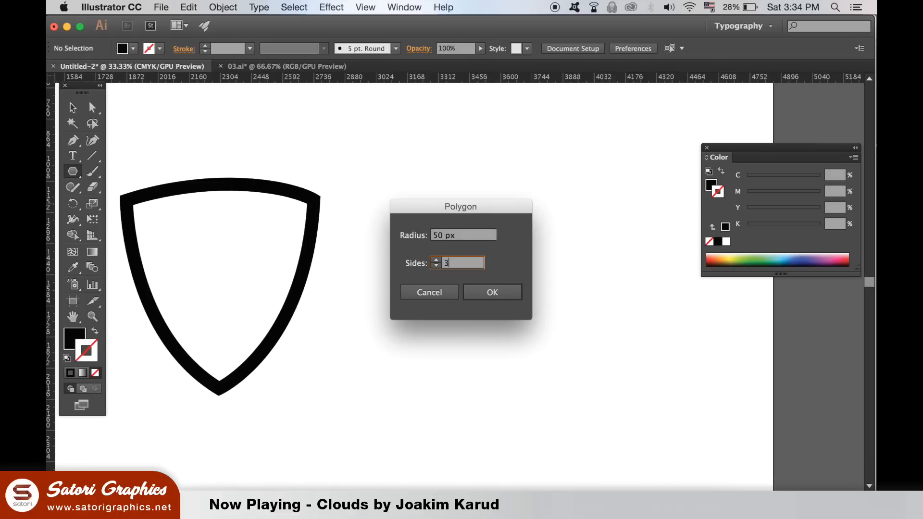
click(492, 292)
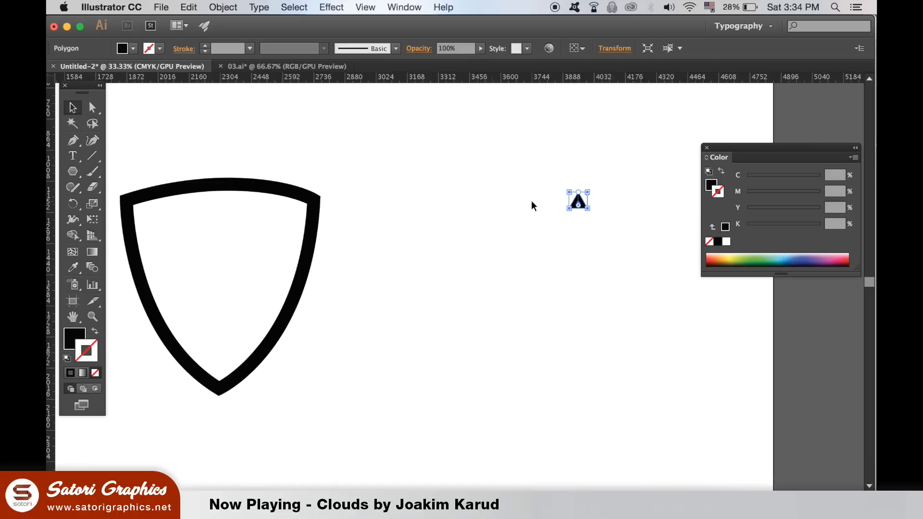
drag(578, 200, 512, 267)
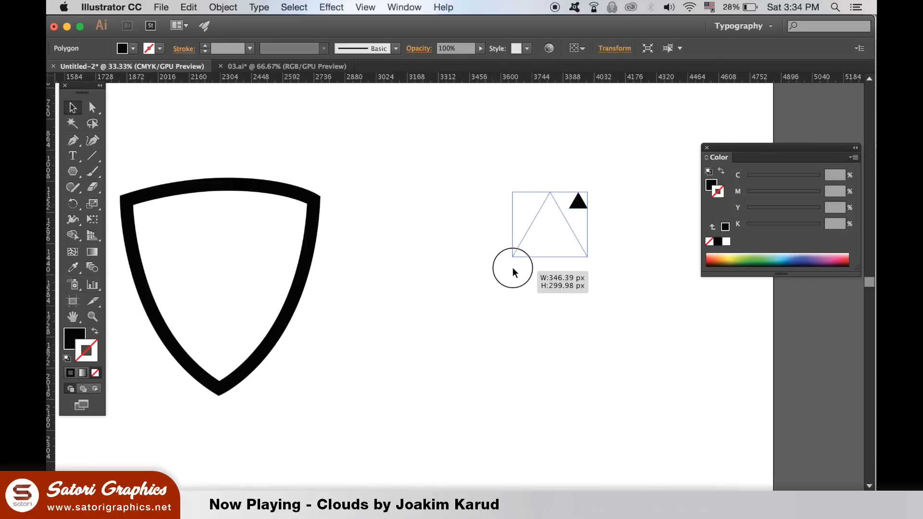
drag(512, 271, 424, 347)
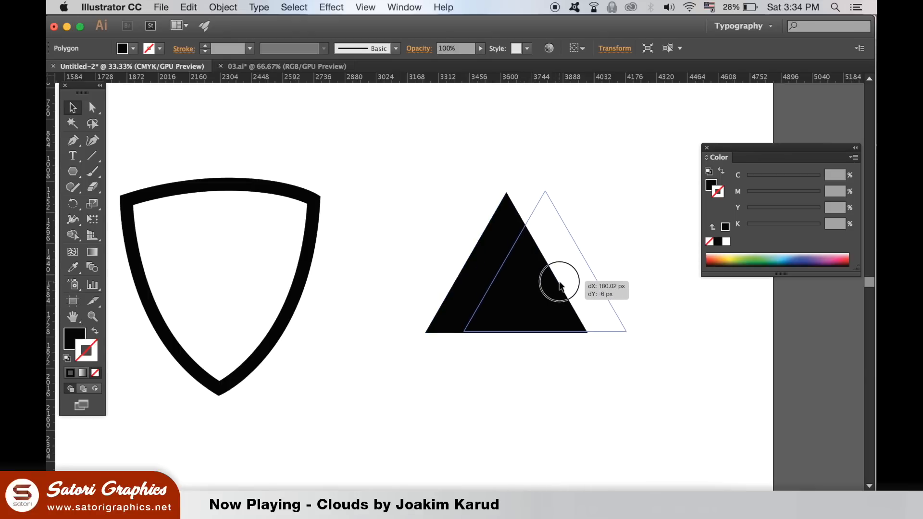
Duplicate the triangle, shrink the copy, and overlap it to the right of the first
drag(559, 285, 624, 191)
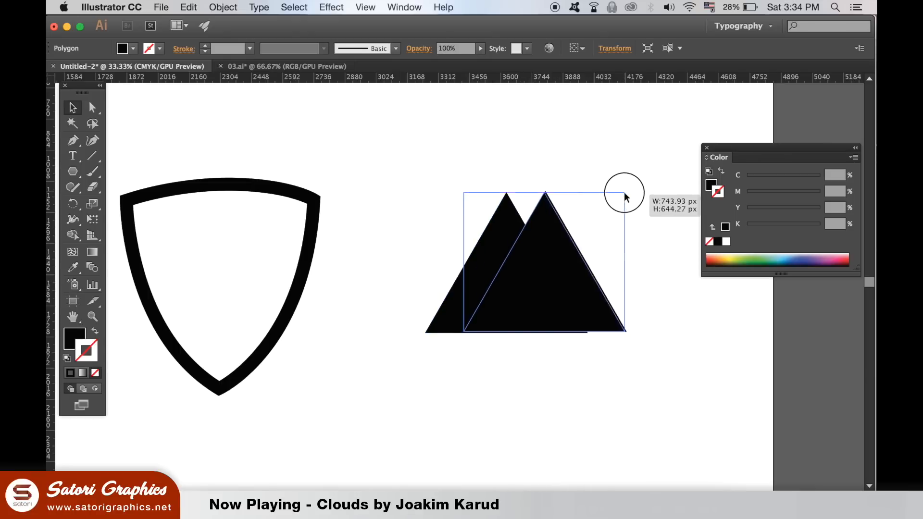
drag(624, 194, 562, 267)
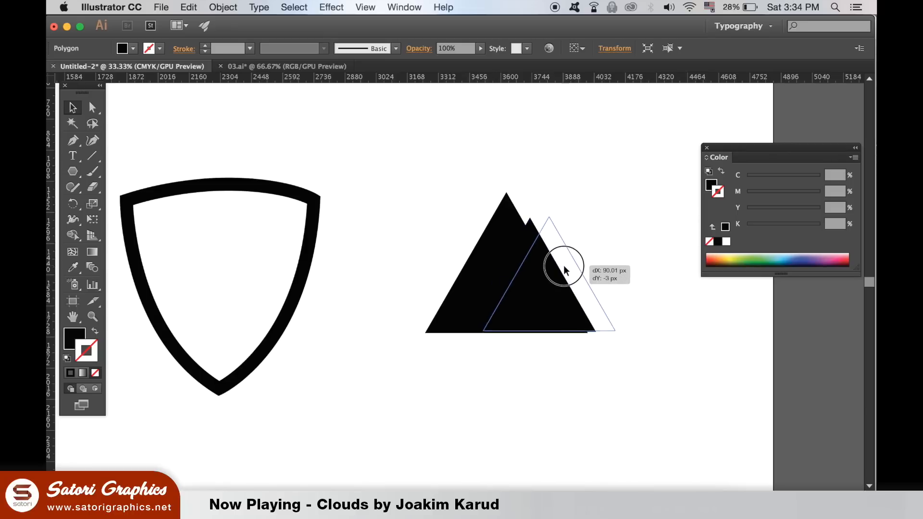
drag(562, 268, 545, 229)
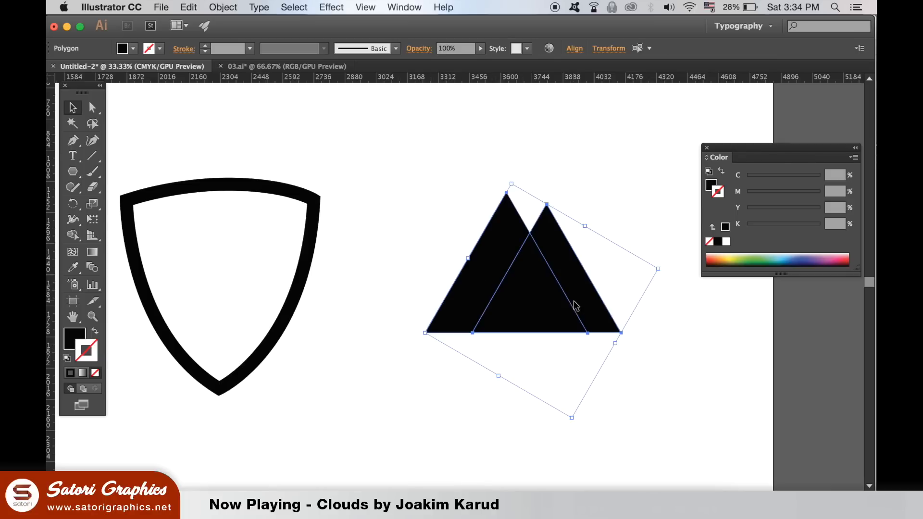
click(404, 7)
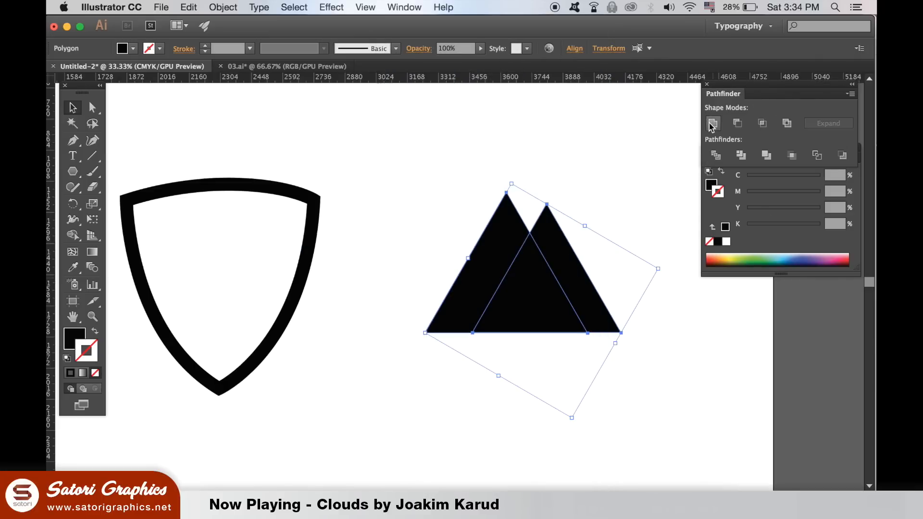
Unite the two triangles into one twin-peaked mountain shape via Pathfinder
click(713, 123)
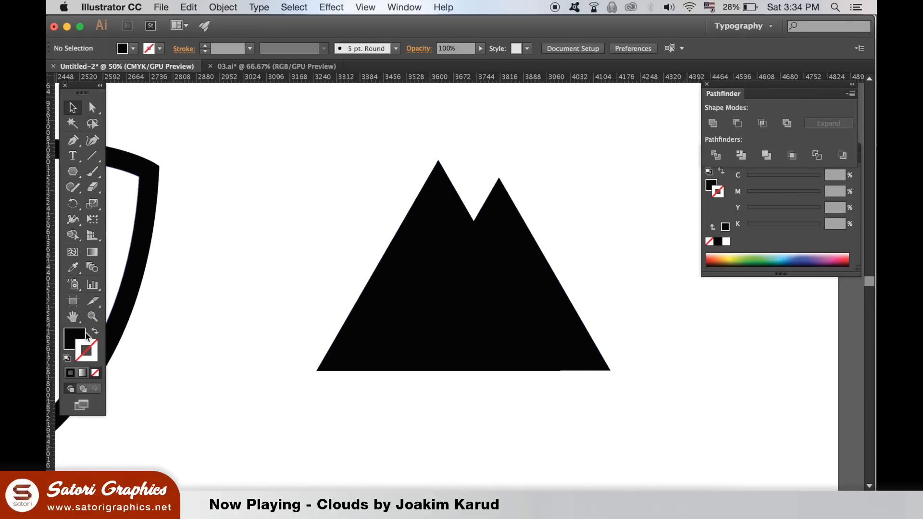
double_click(76, 338)
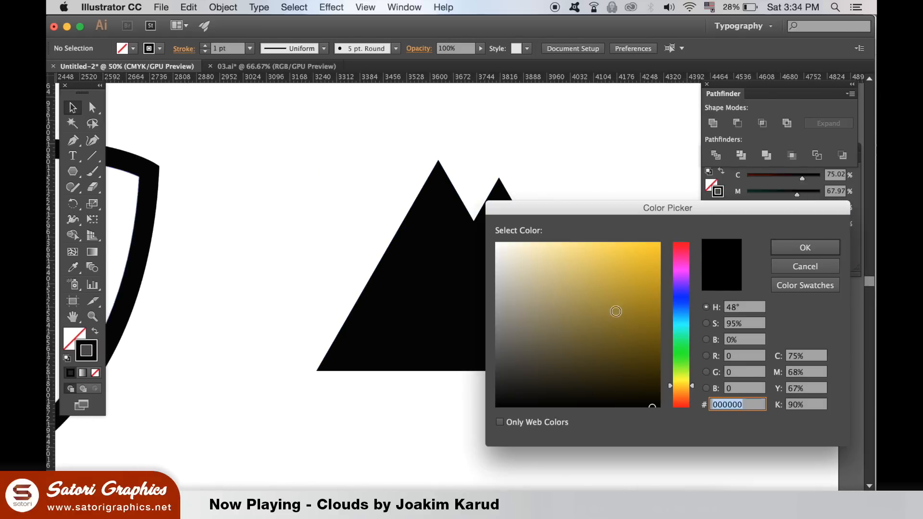
Choose a gold shade for the stroke in the Color Picker
click(805, 248)
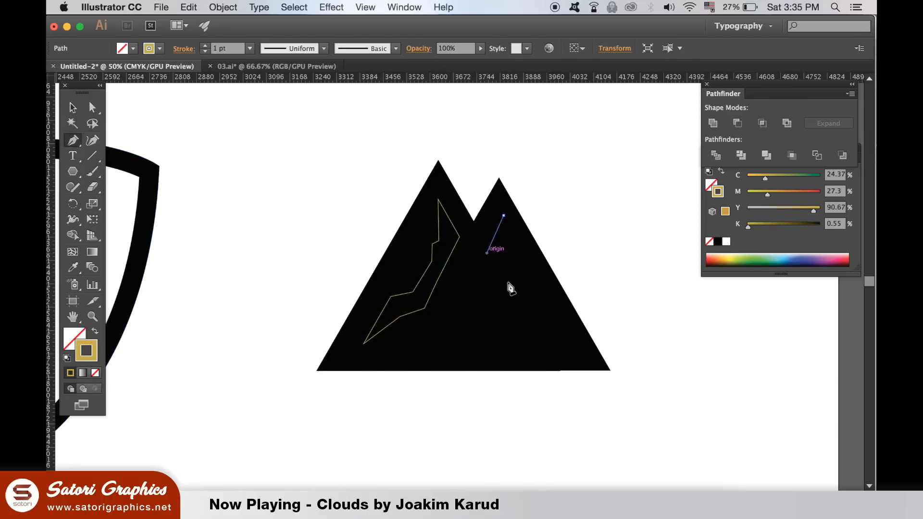
Add another anchor point to the jagged gold highlight outline
click(585, 362)
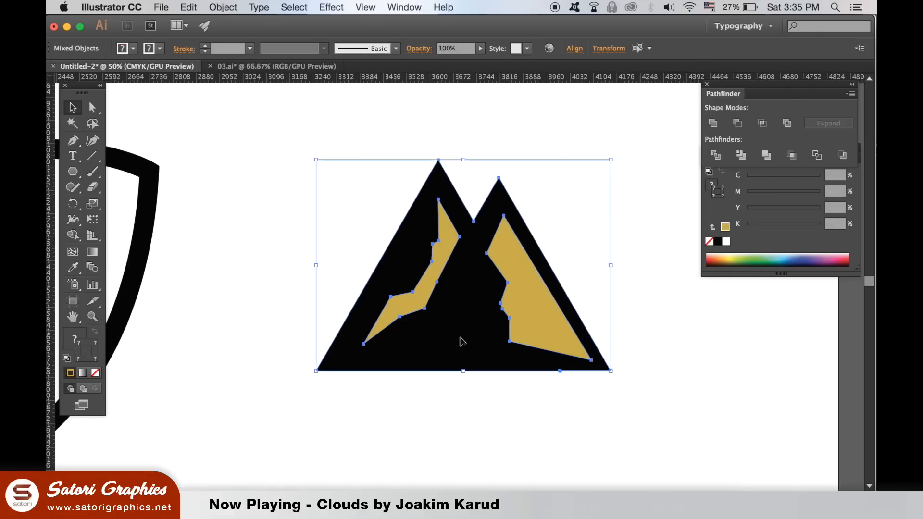
Cut the overlapping front shape out of the mountain peaks with Minus Front
click(737, 123)
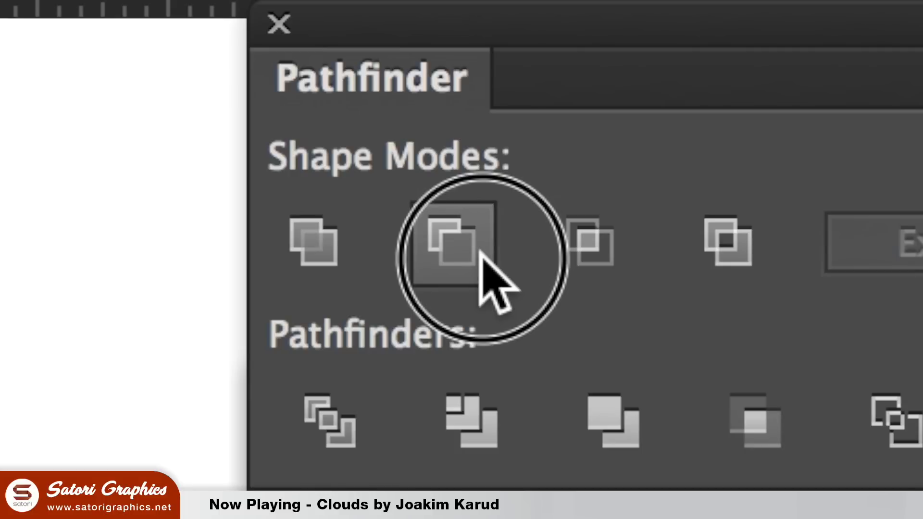
click(452, 244)
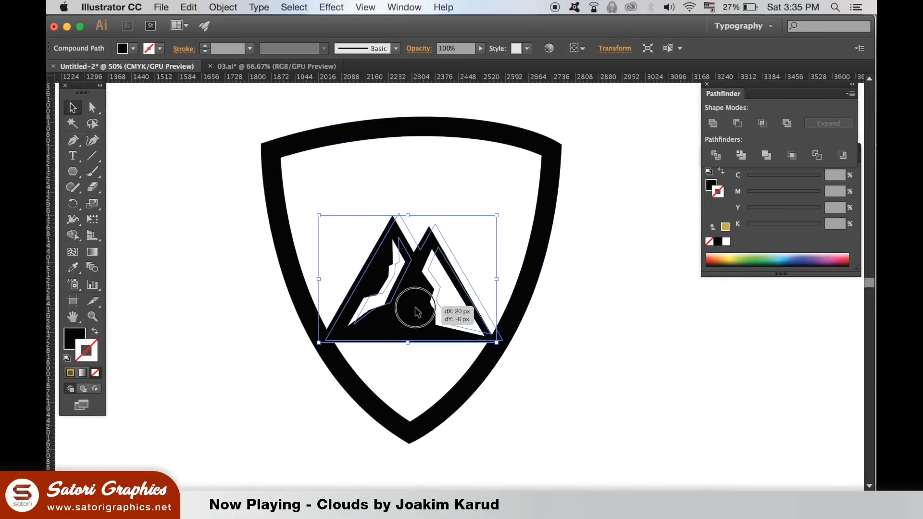
drag(416, 313, 412, 283)
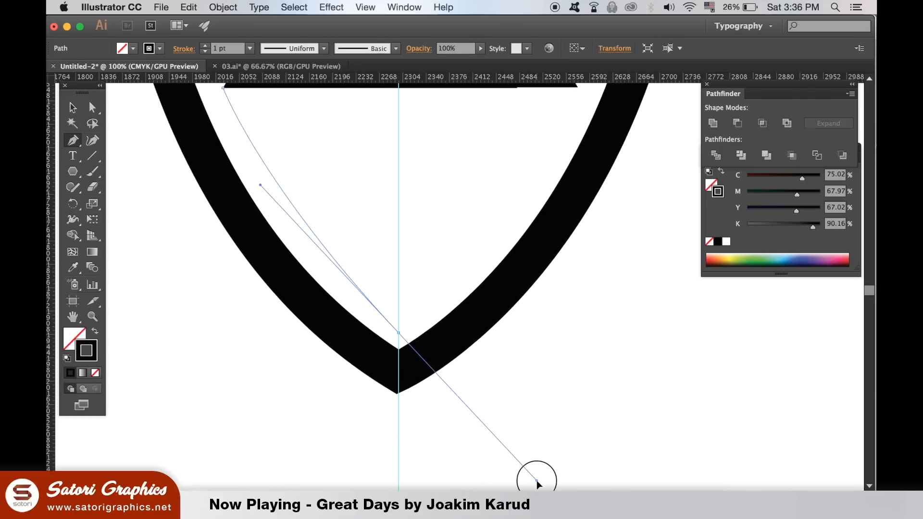
Draw the curved lower edge to the shield point and close it at the mountain's right base
drag(535, 477, 546, 460)
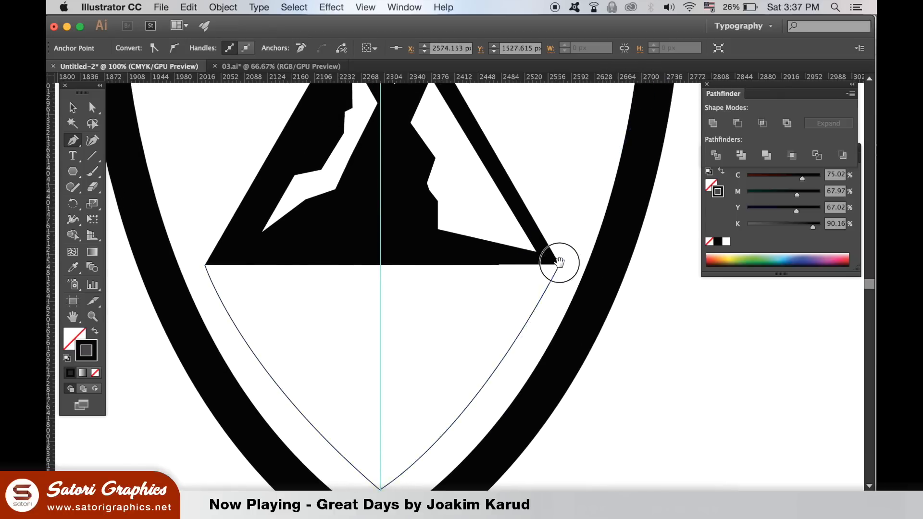
drag(556, 262, 353, 242)
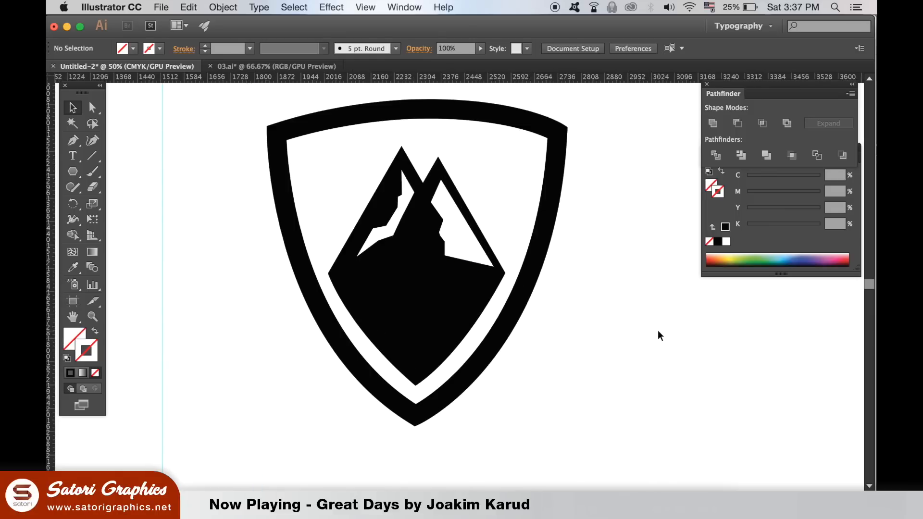
Unite the mountains with the tapered base shape, then deselect
click(421, 218)
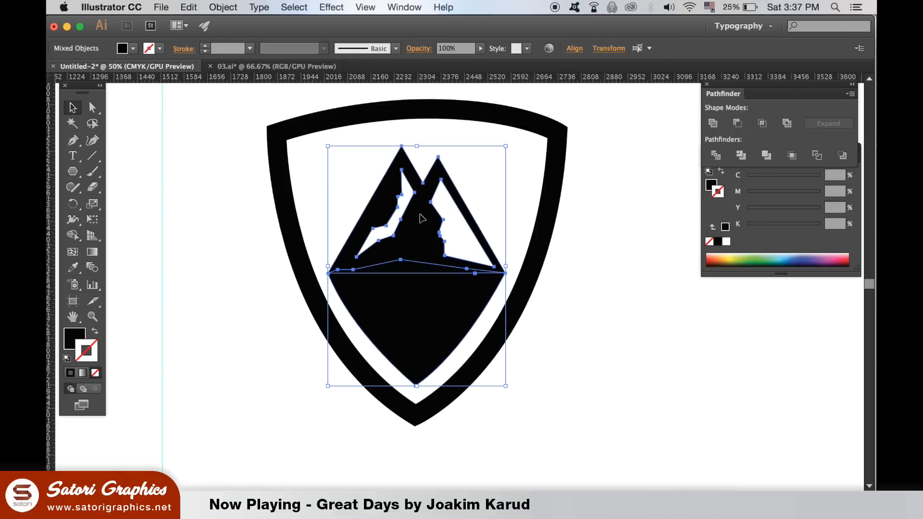
click(652, 297)
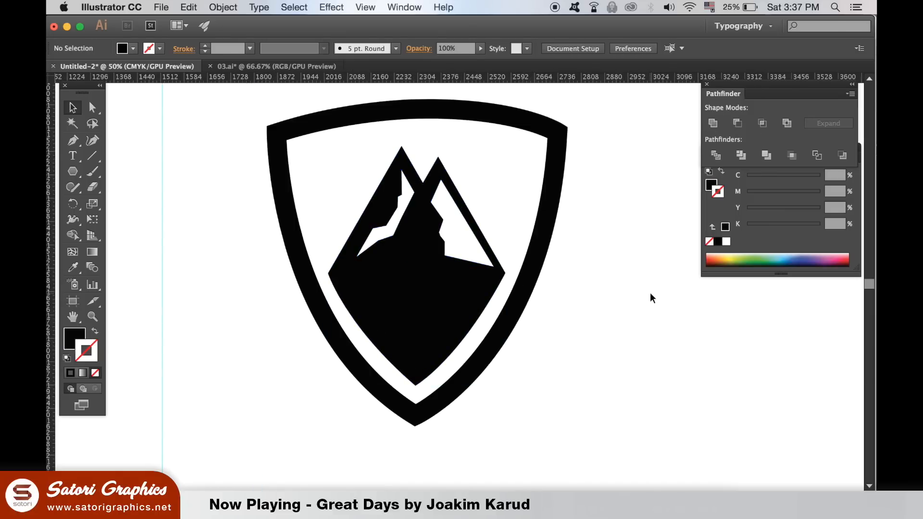
mouse_move(540, 146)
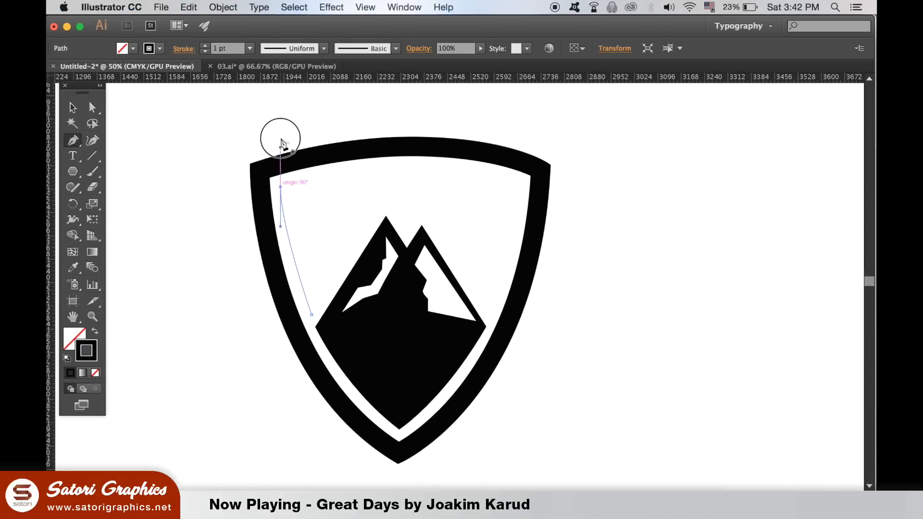
Complete the black backdrop path along the inner shield's curved edge
drag(280, 187, 521, 187)
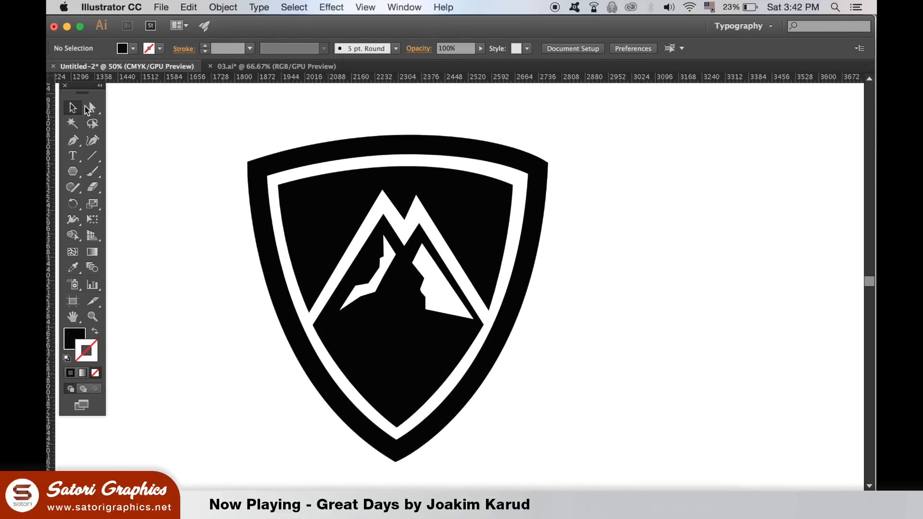
Drag the backdrop's anchor between the two peaks to even the white outline
click(92, 108)
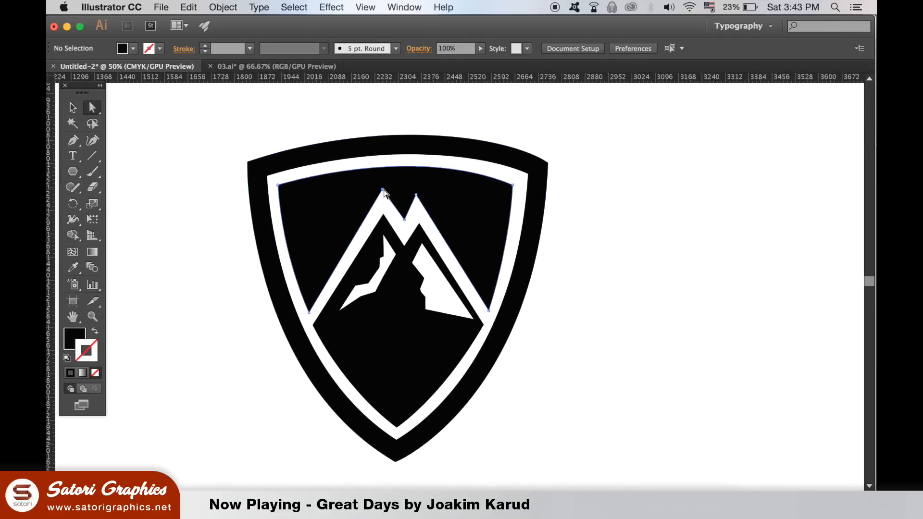
click(383, 194)
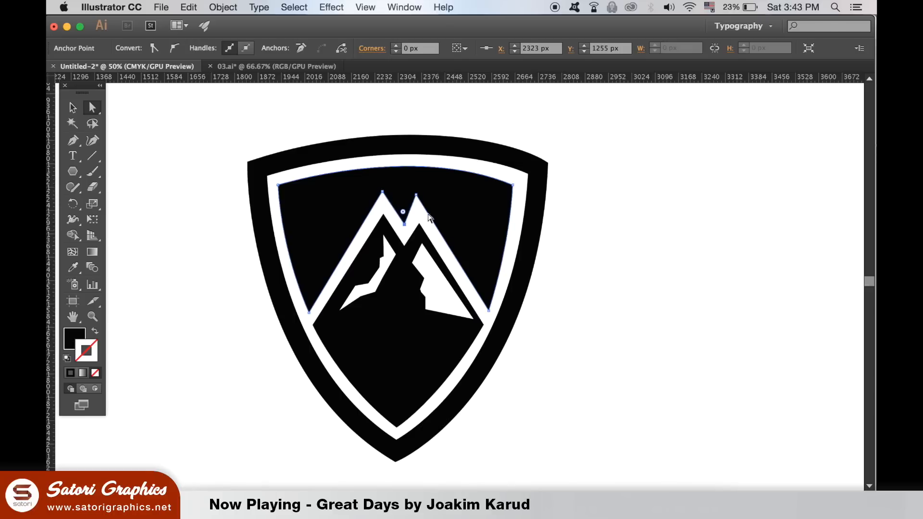
drag(404, 210, 418, 203)
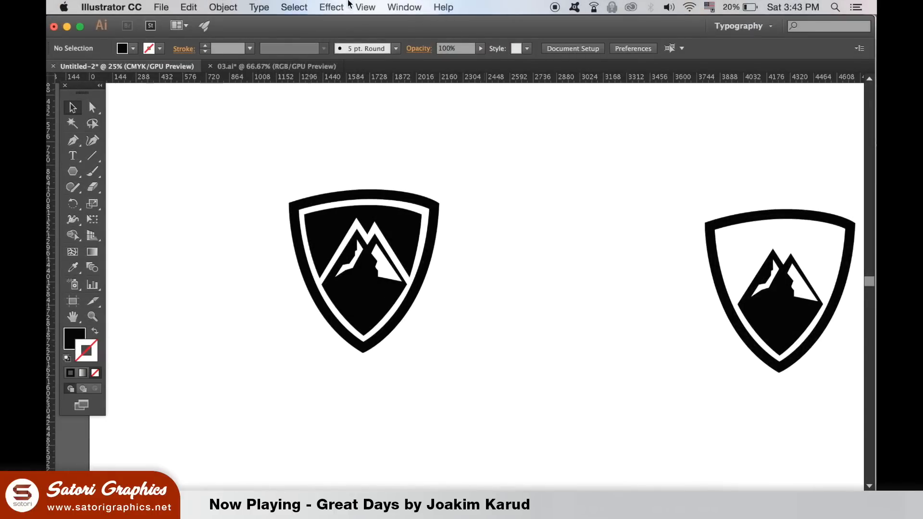
Switch to the 03.ai grunge texture document
click(404, 8)
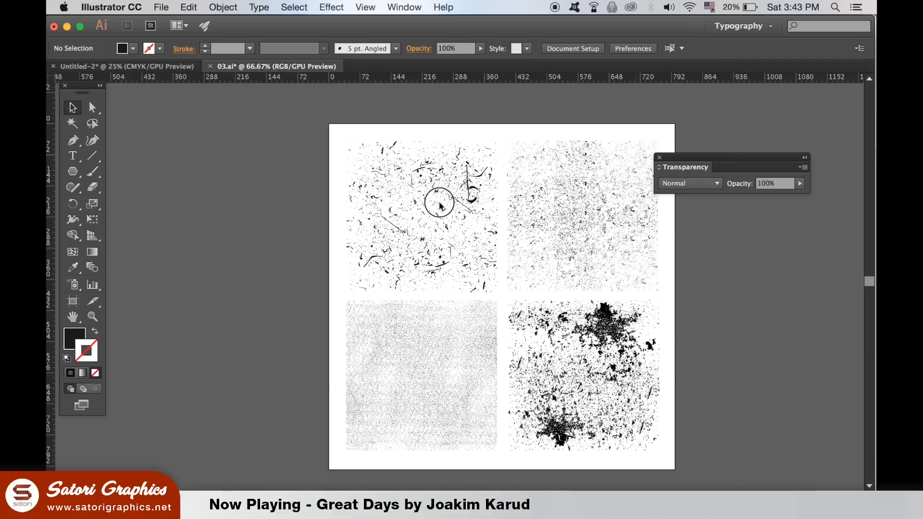
Move the Transparency panel aside and select the top-right grunge texture
drag(684, 167, 797, 149)
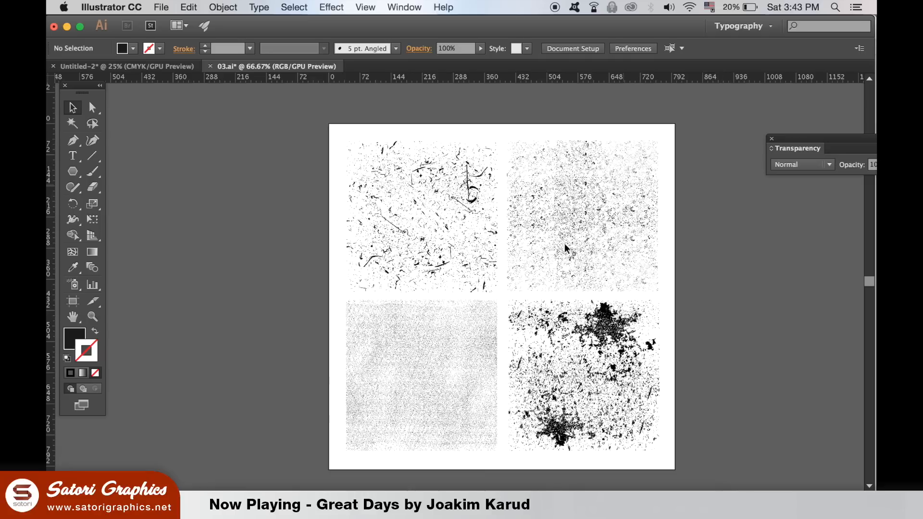
click(581, 216)
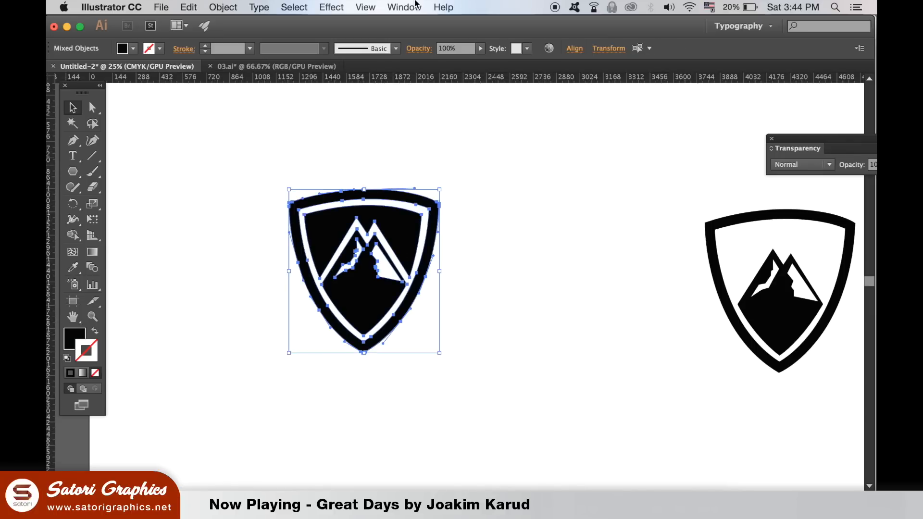
Open Pathfinder from the Window menu, group the shield, and open the Transparency flyout
click(404, 7)
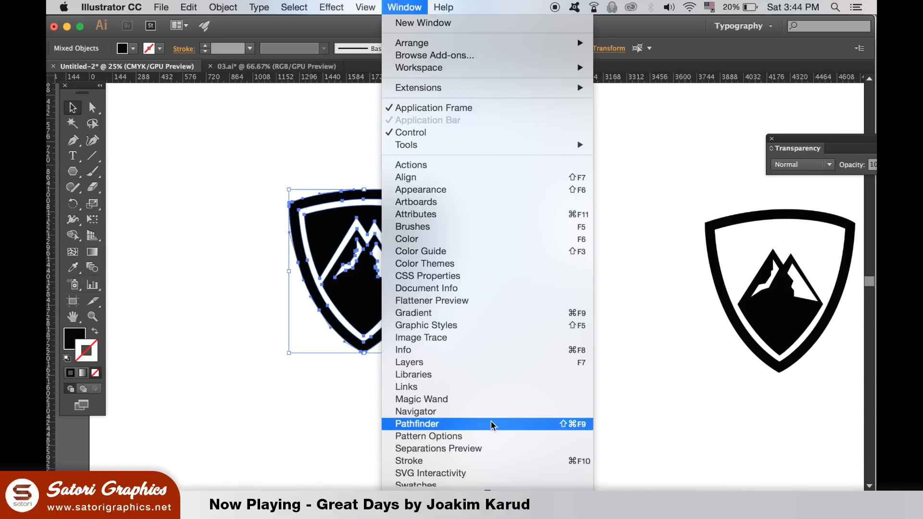
click(417, 424)
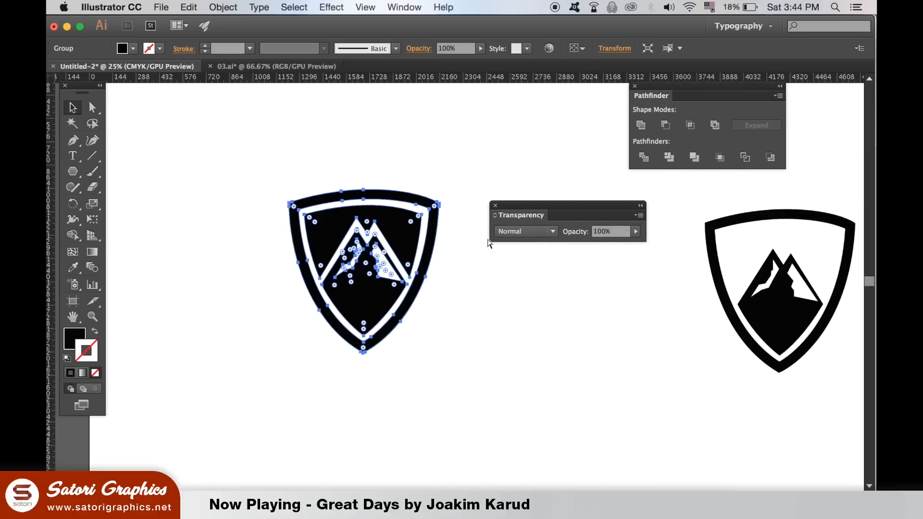
click(641, 215)
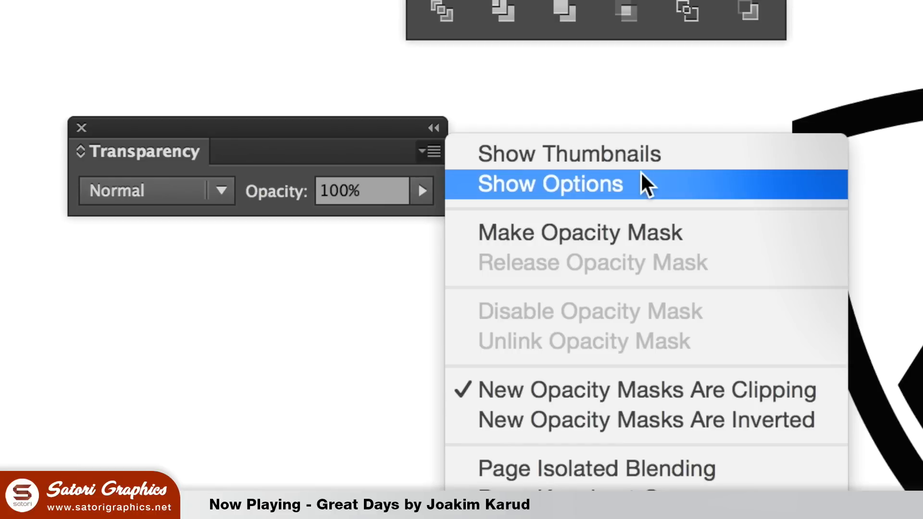
Make an opacity mask on the shield group with Clip unchecked, and edit the mask
click(548, 184)
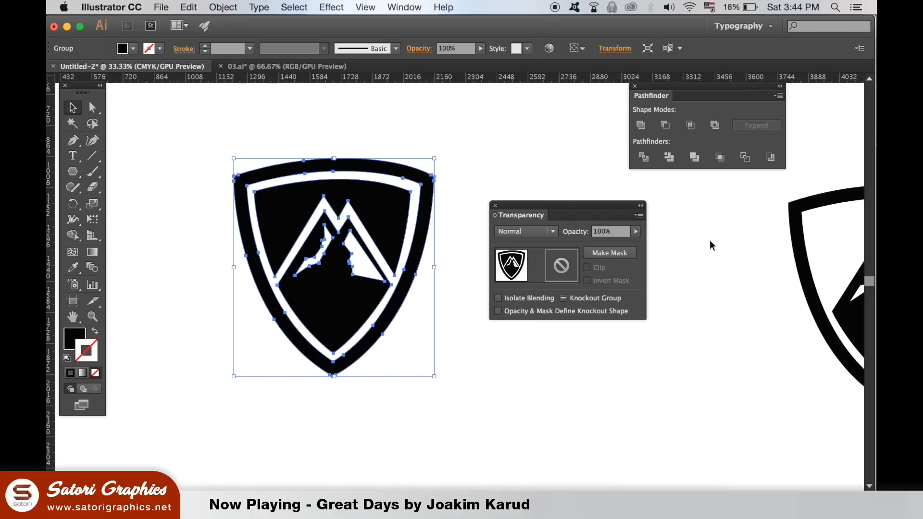
click(609, 252)
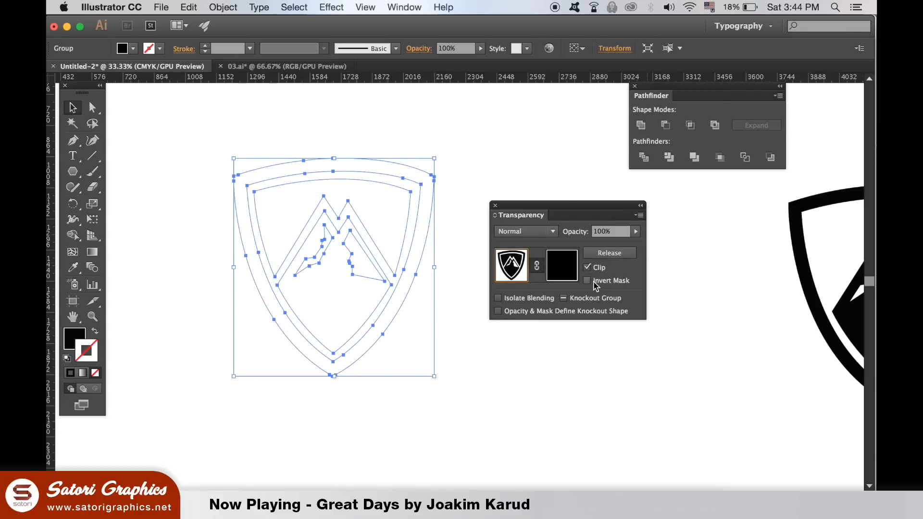
click(587, 267)
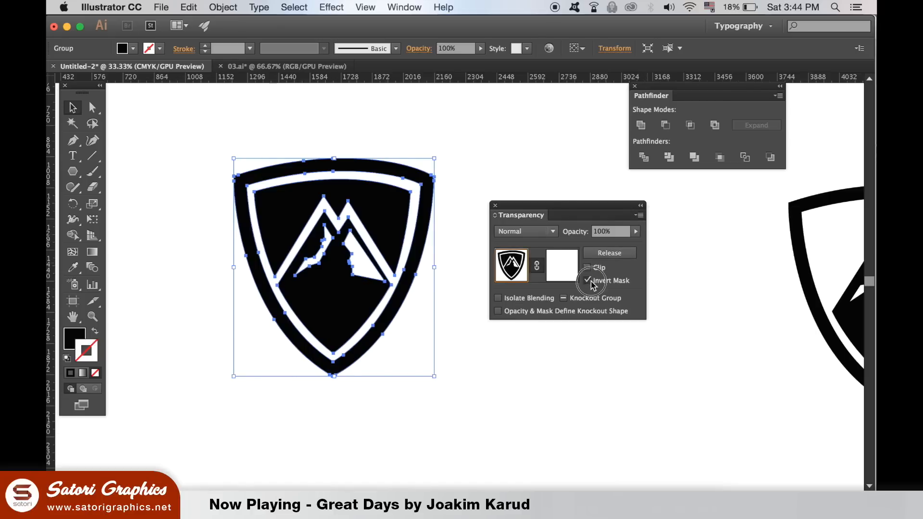
click(587, 280)
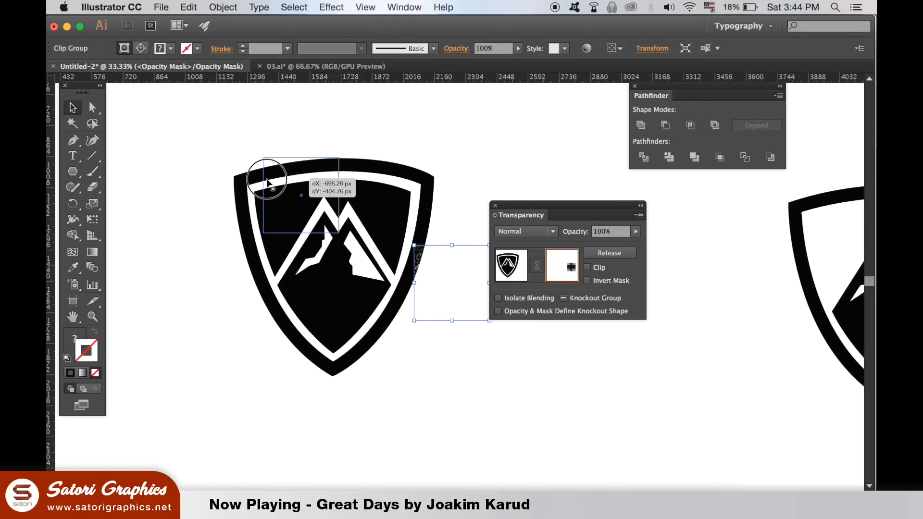
Move the pasted texture onto the shield and scale it to cover the whole logo
drag(268, 181, 300, 229)
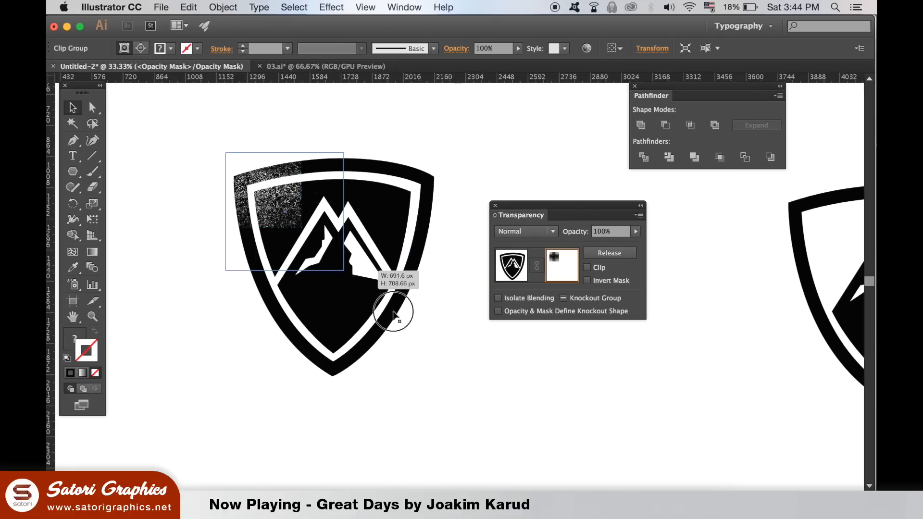
drag(394, 312, 489, 406)
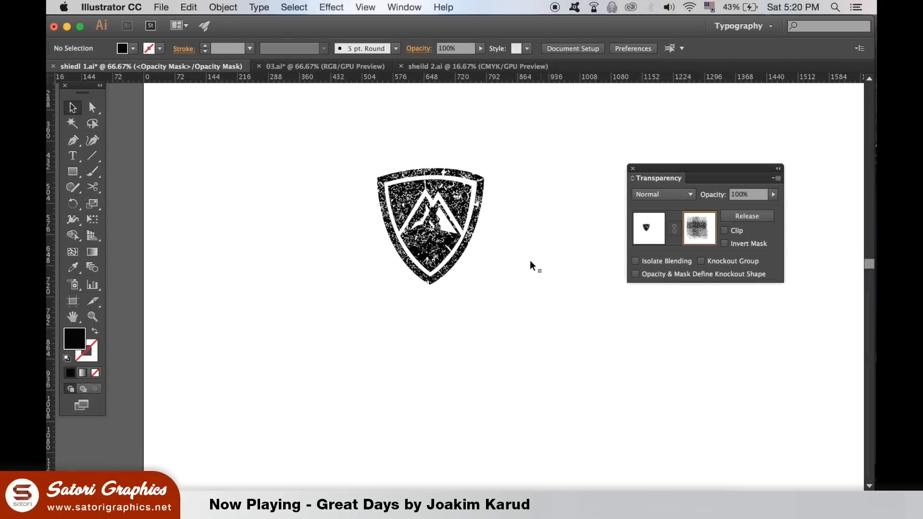
mouse_move(648, 228)
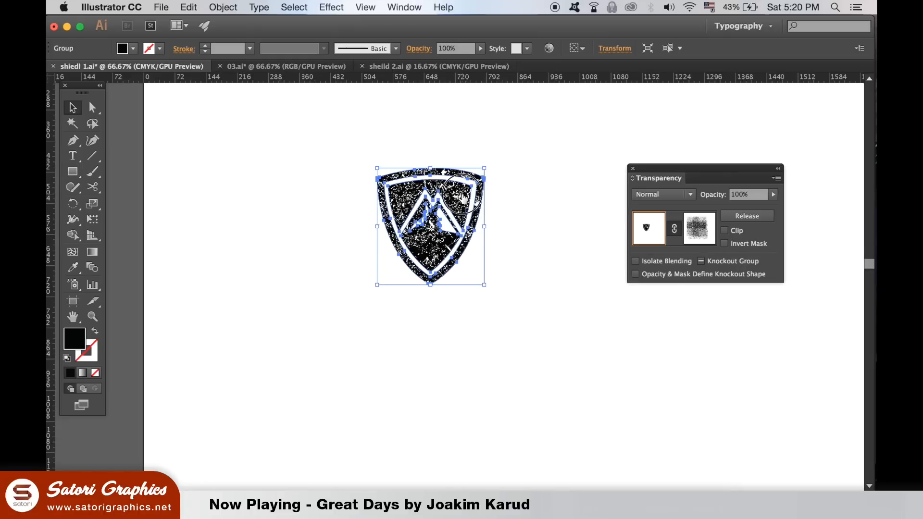
Move the distressed shield onto the dark pasteboard and choose pure white as its fill
drag(448, 200, 197, 277)
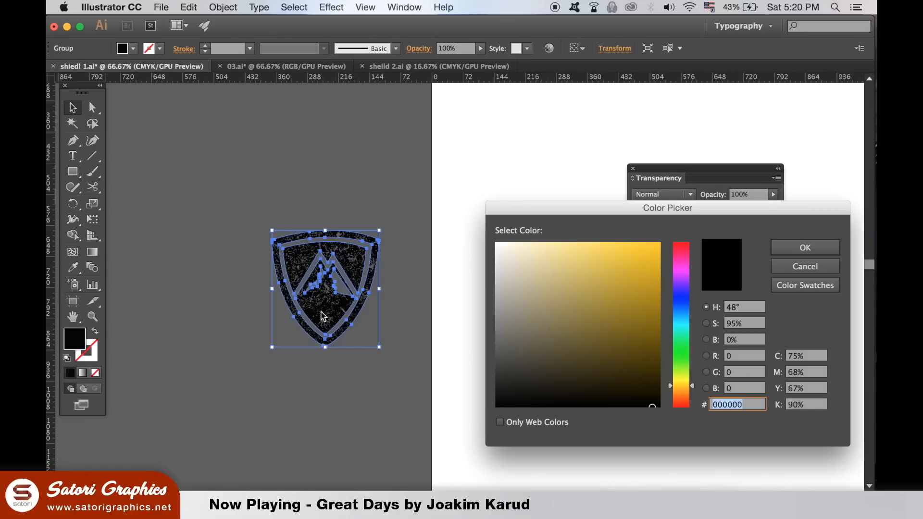
click(493, 239)
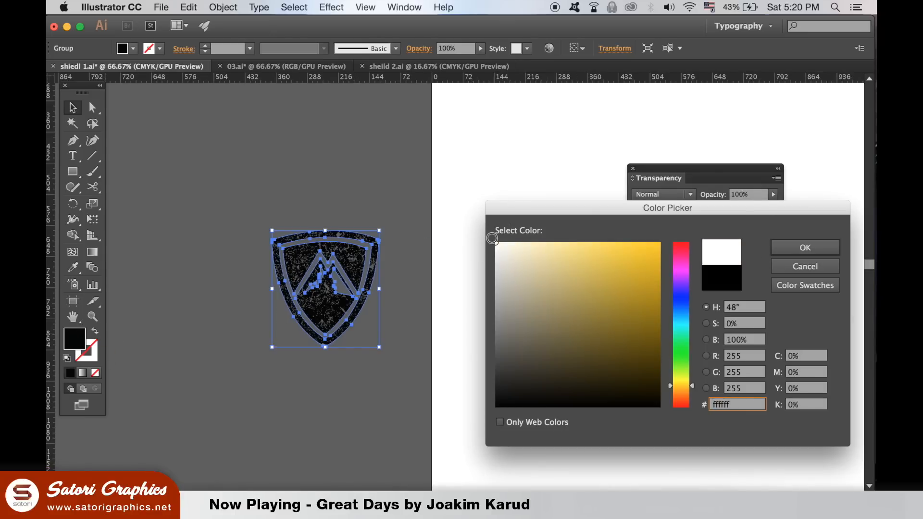